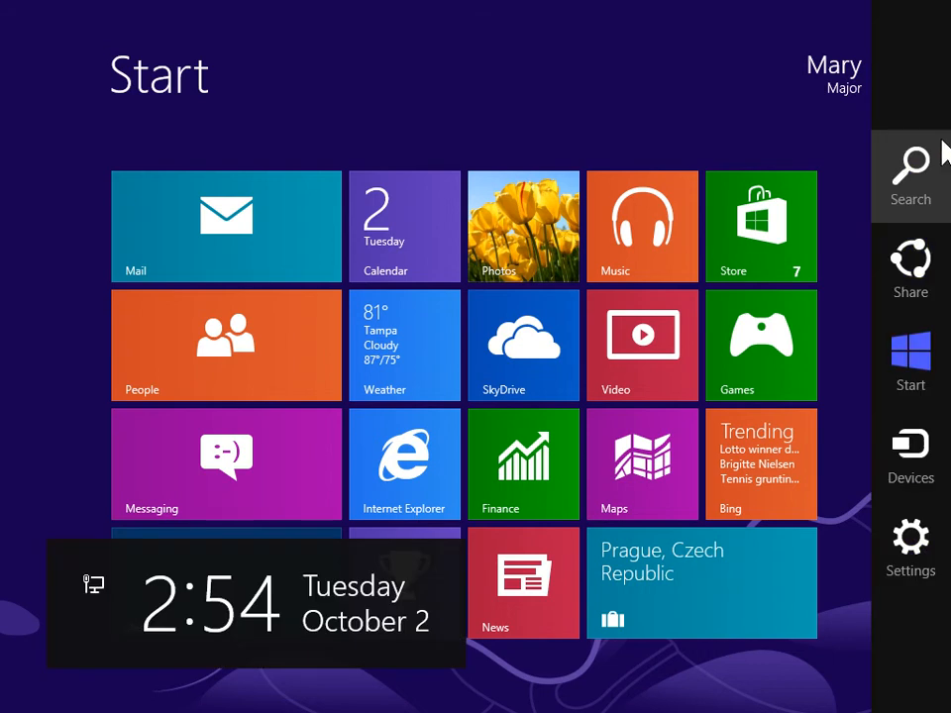
mouse_move(889, 218)
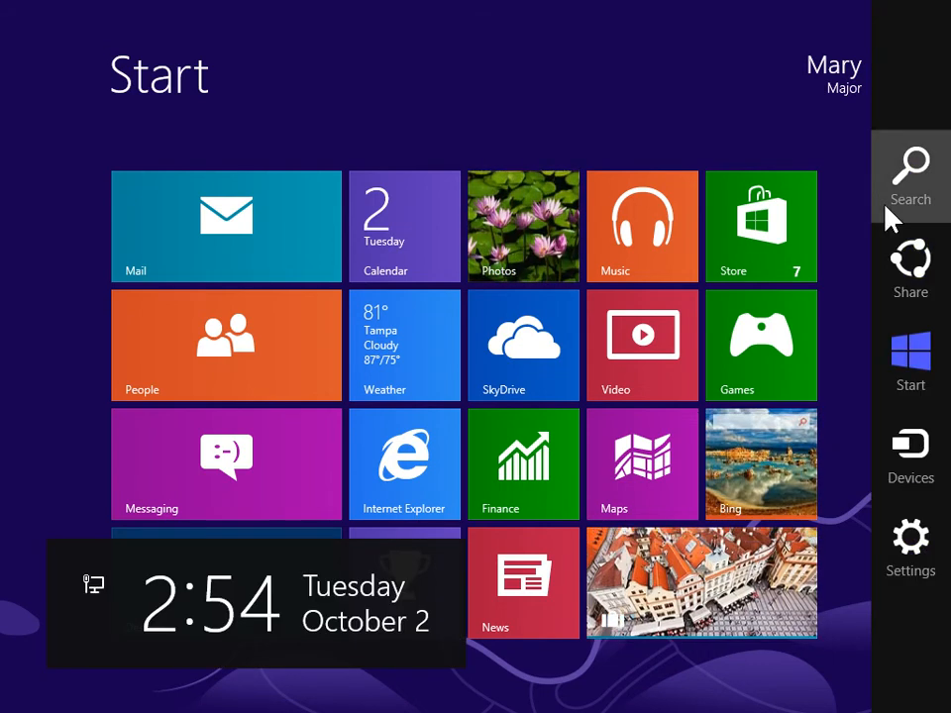
- Open Control Panel from the Charms bar Settings on the Start screen
left_click(909, 175)
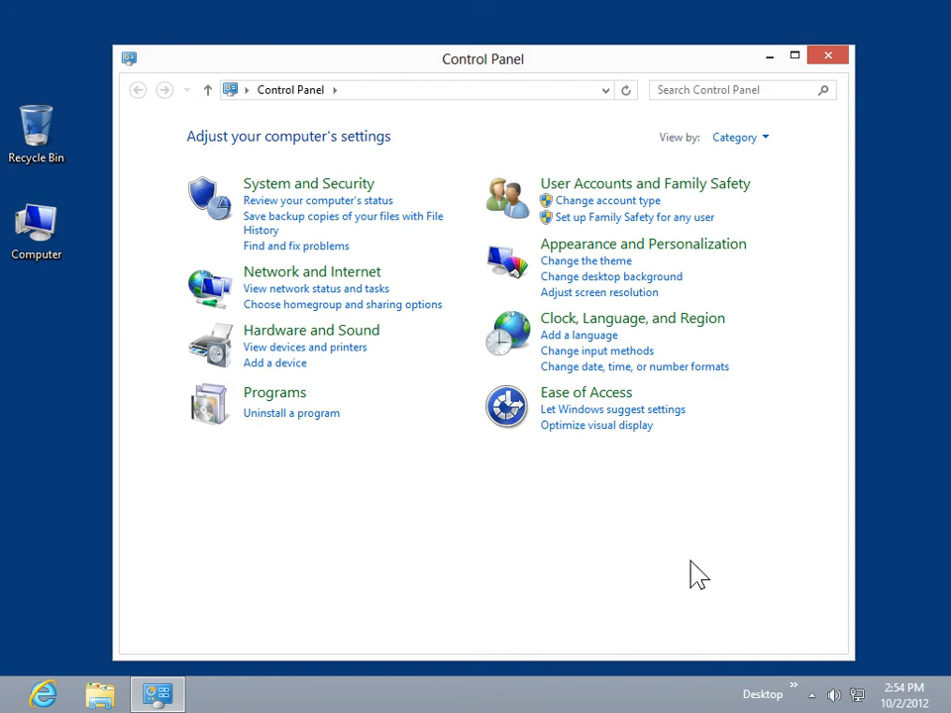
- Go to System and Security, then the System page showing Windows 8 Pro details
left_click(309, 183)
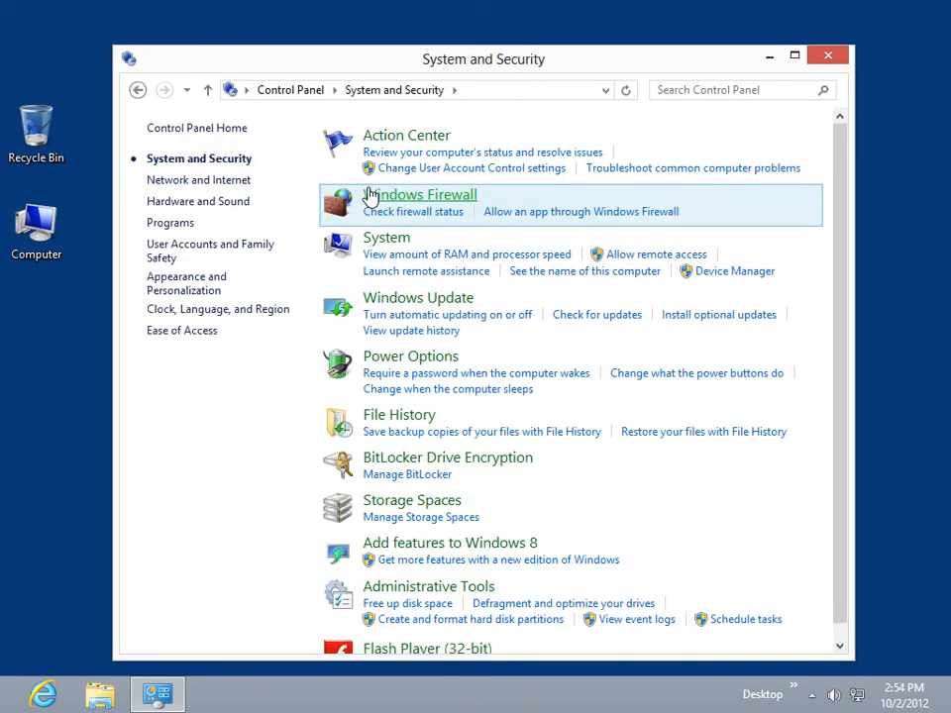
mouse_move(385, 238)
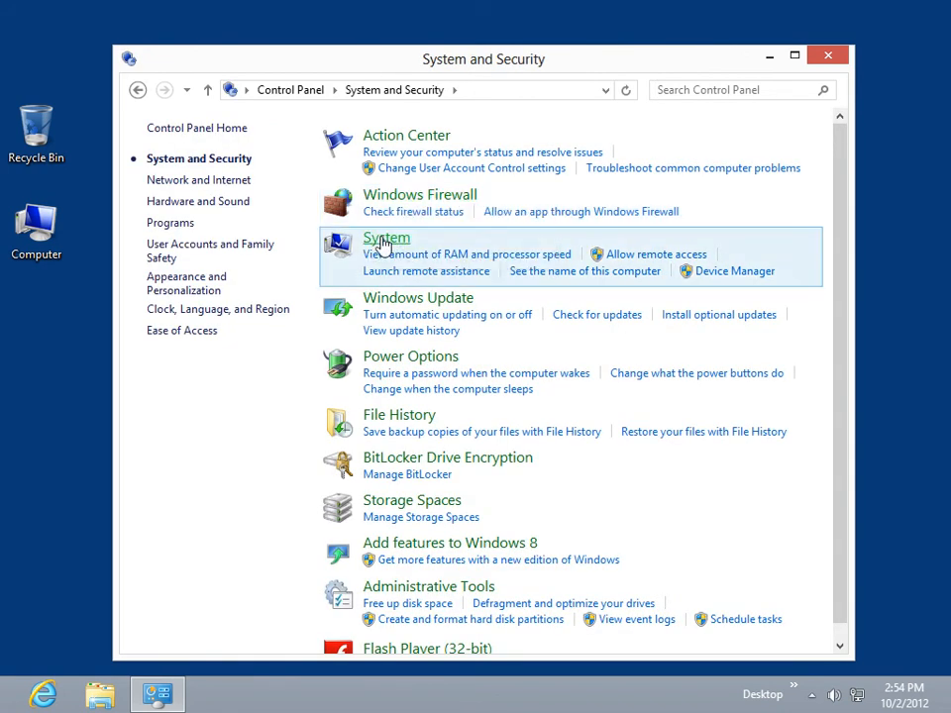
left_click(386, 238)
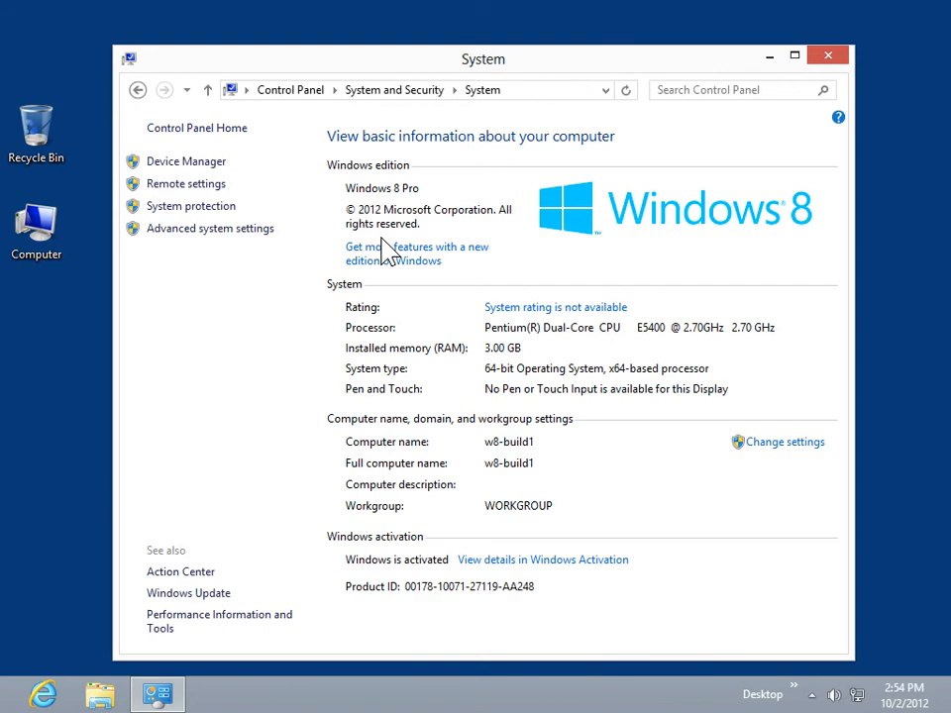
mouse_move(331, 244)
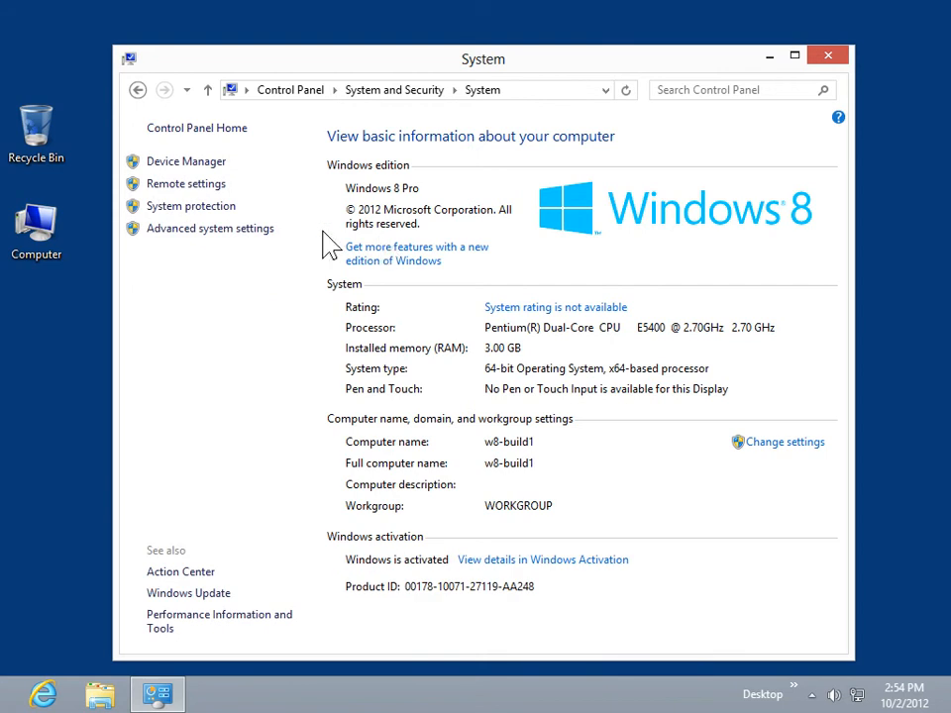
- Open Environment Variables from Advanced system settings, showing TEMP and TMP user variables
left_click(209, 228)
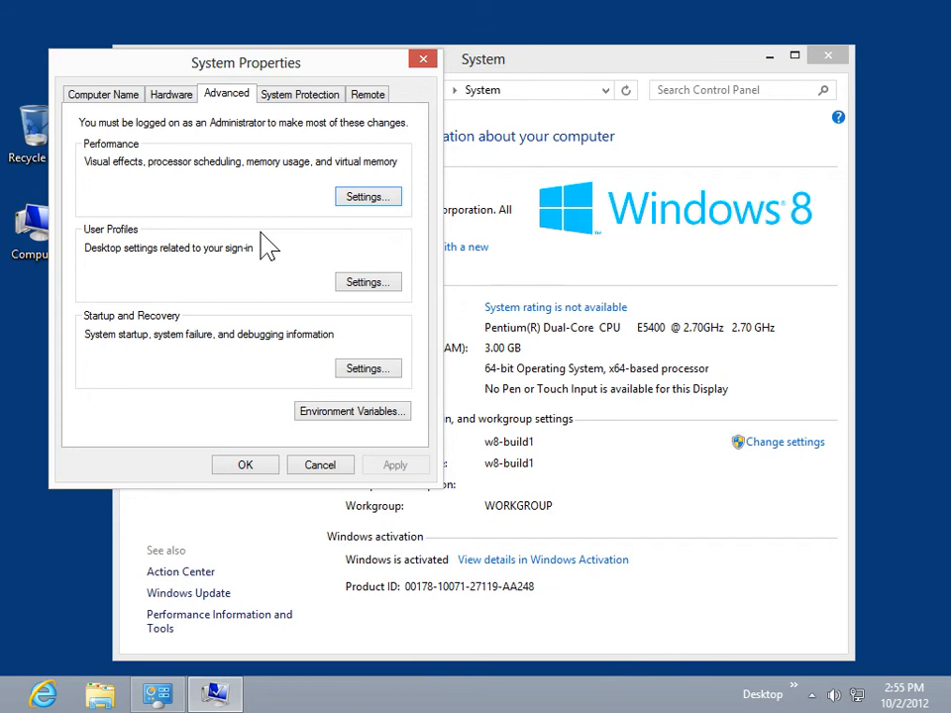
mouse_move(340, 327)
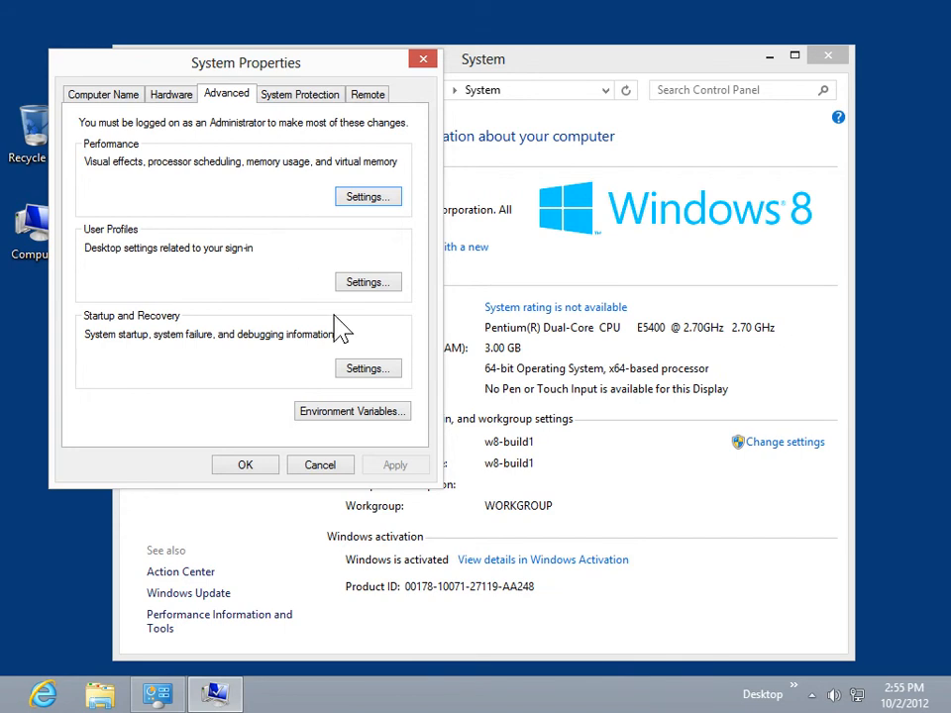
left_click(352, 411)
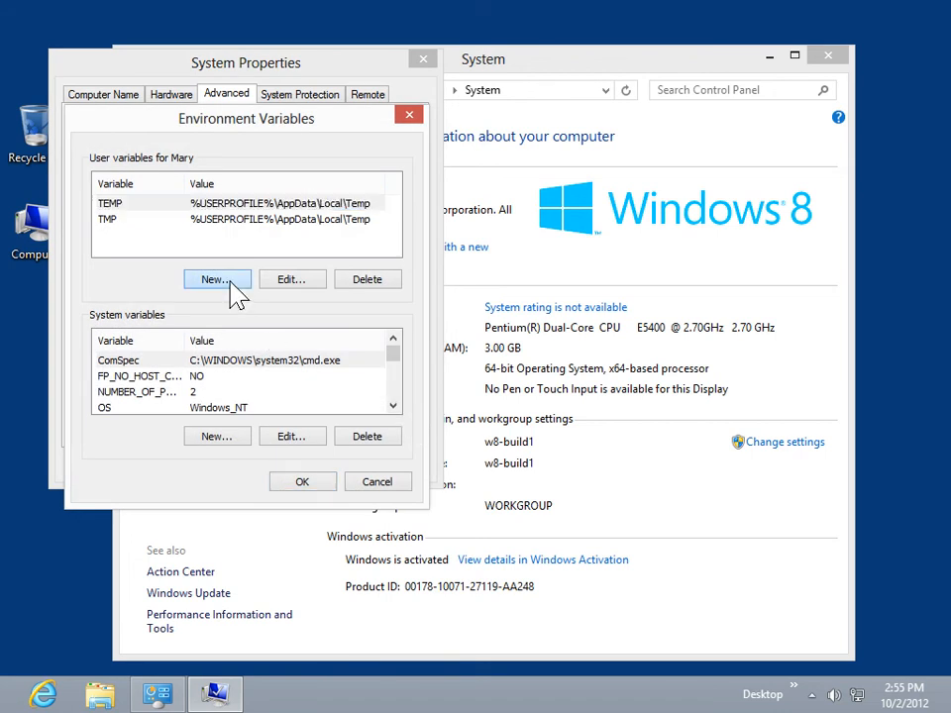
- Create user variable 'KA Variable' with value 20 and confirm
left_click(217, 279)
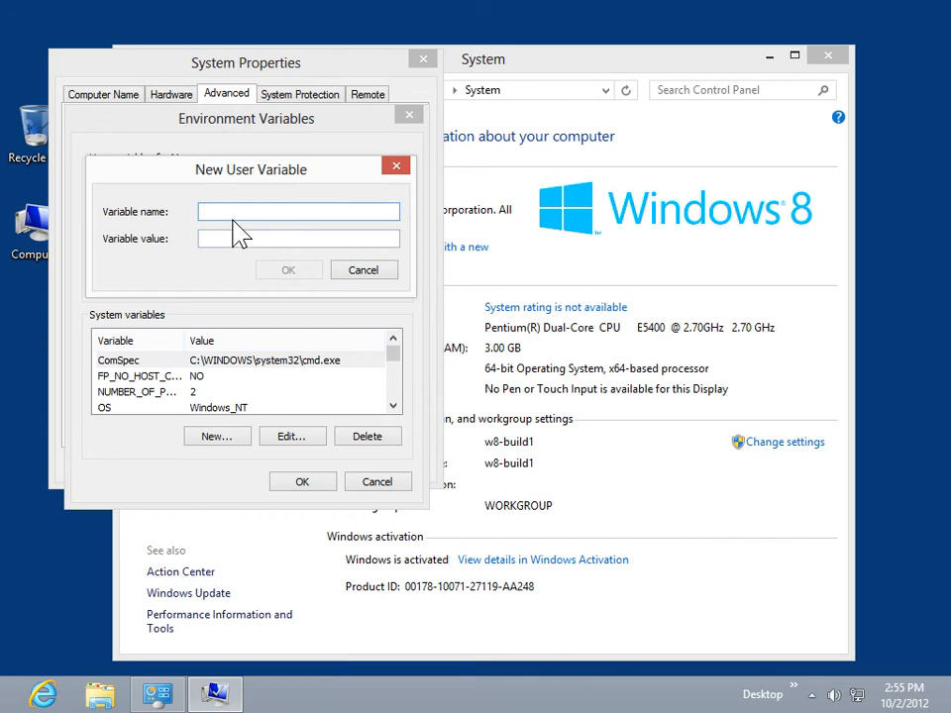
type("KA Variable")
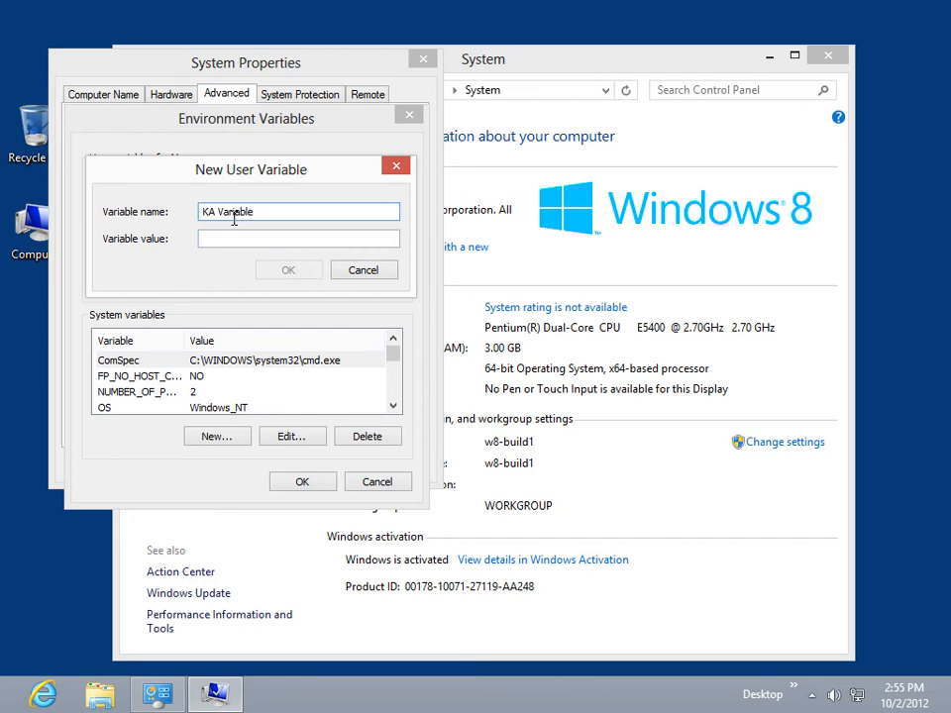
left_click(298, 238)
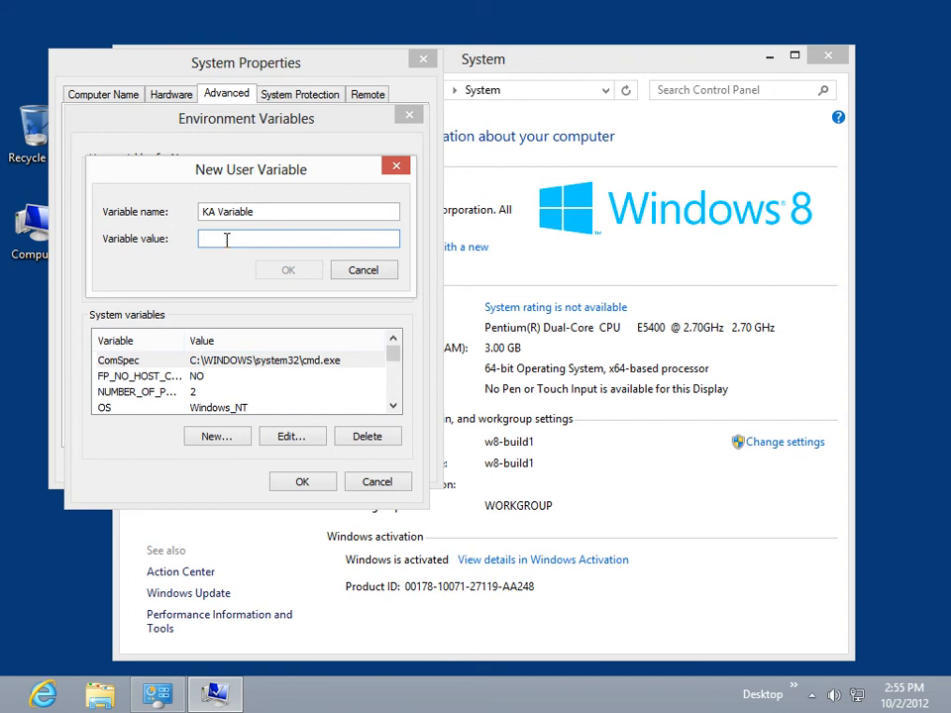
type("20")
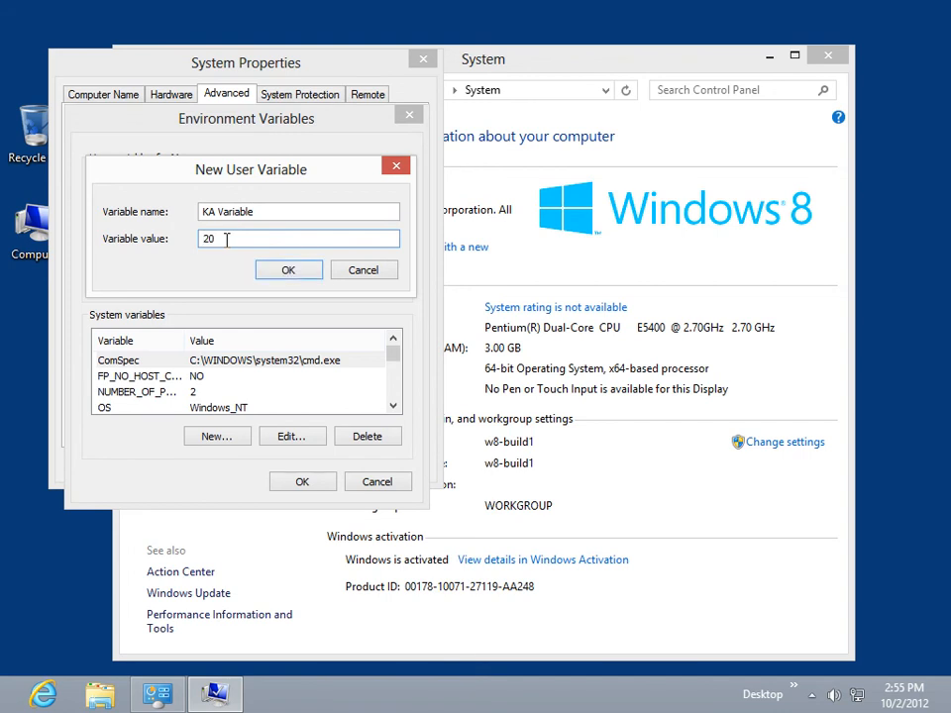
left_click(288, 269)
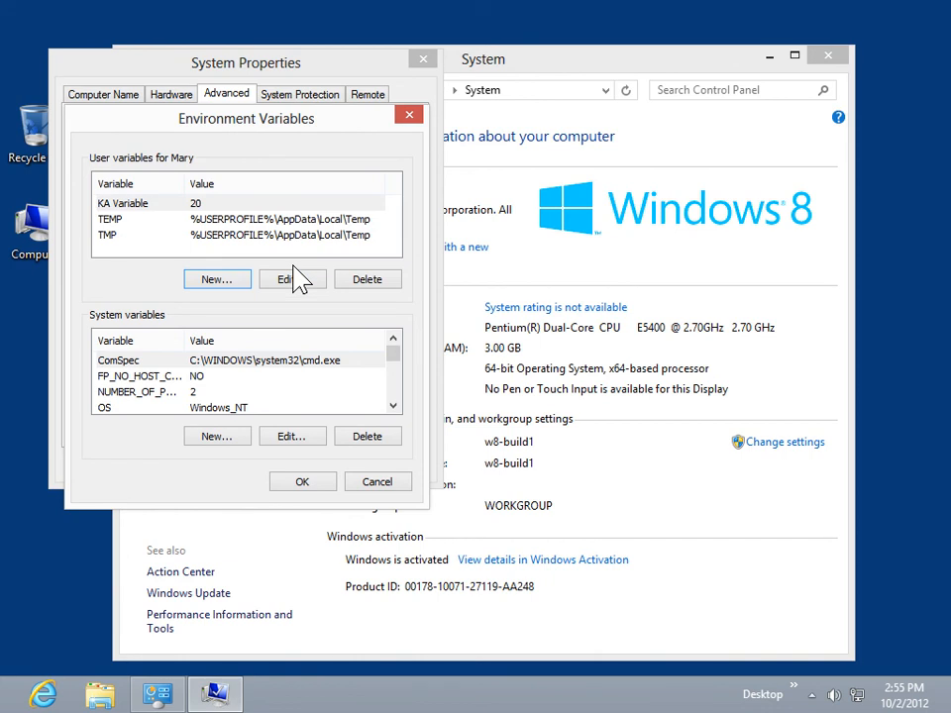
- Select KA Variable in User variables and delete it
left_click(148, 203)
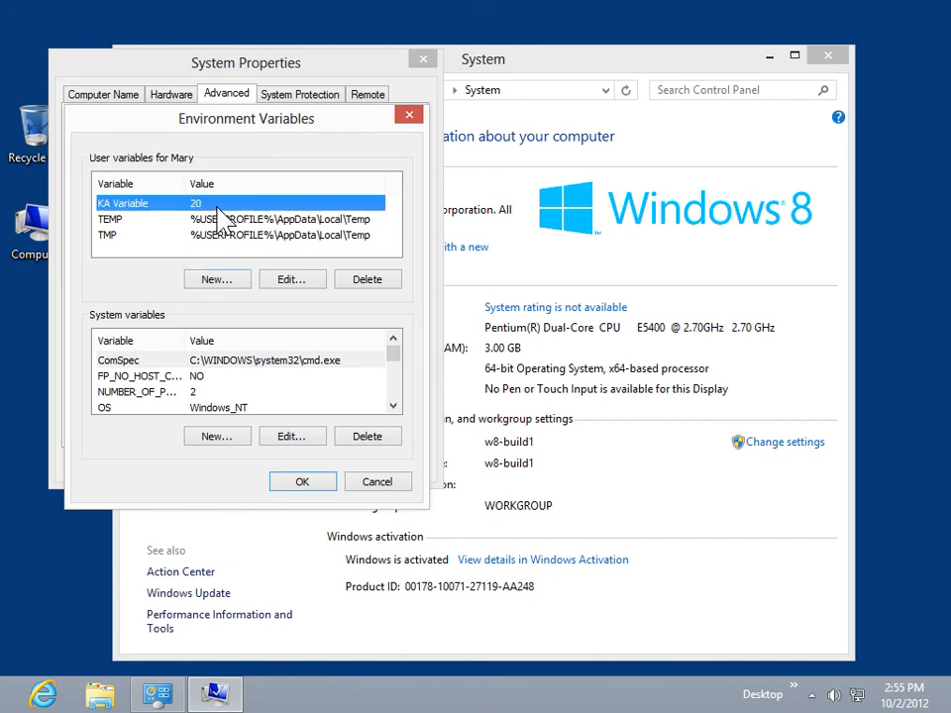
mouse_move(293, 279)
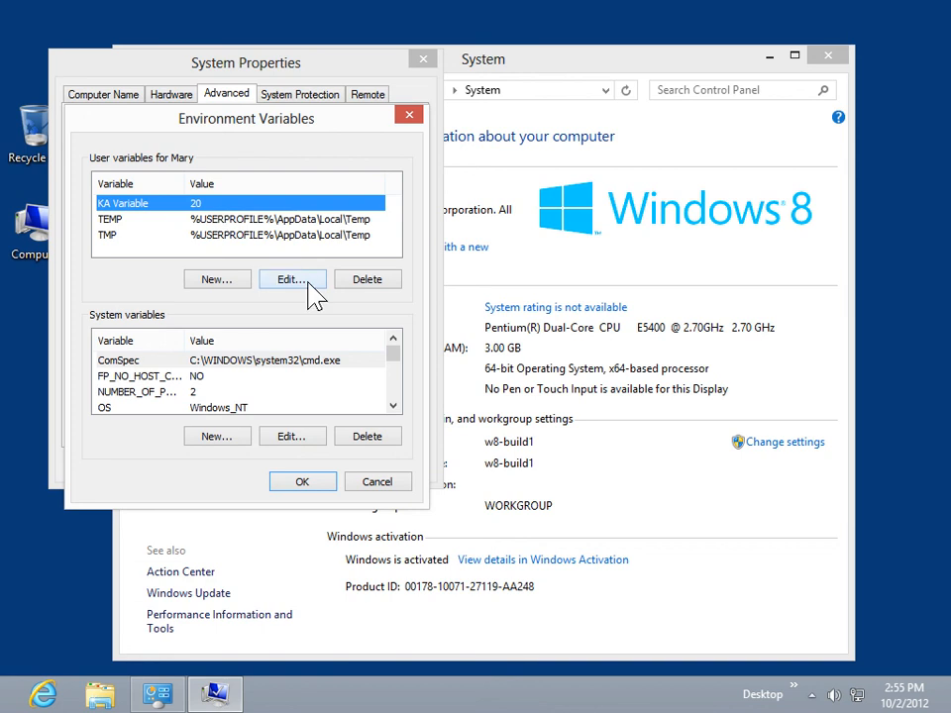
mouse_move(368, 278)
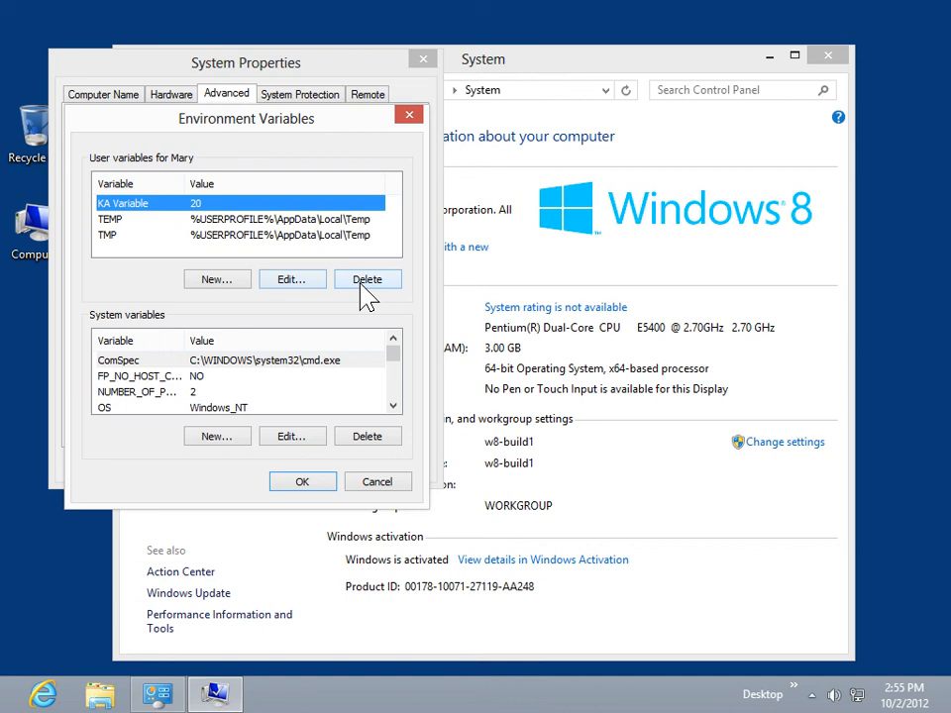
left_click(367, 278)
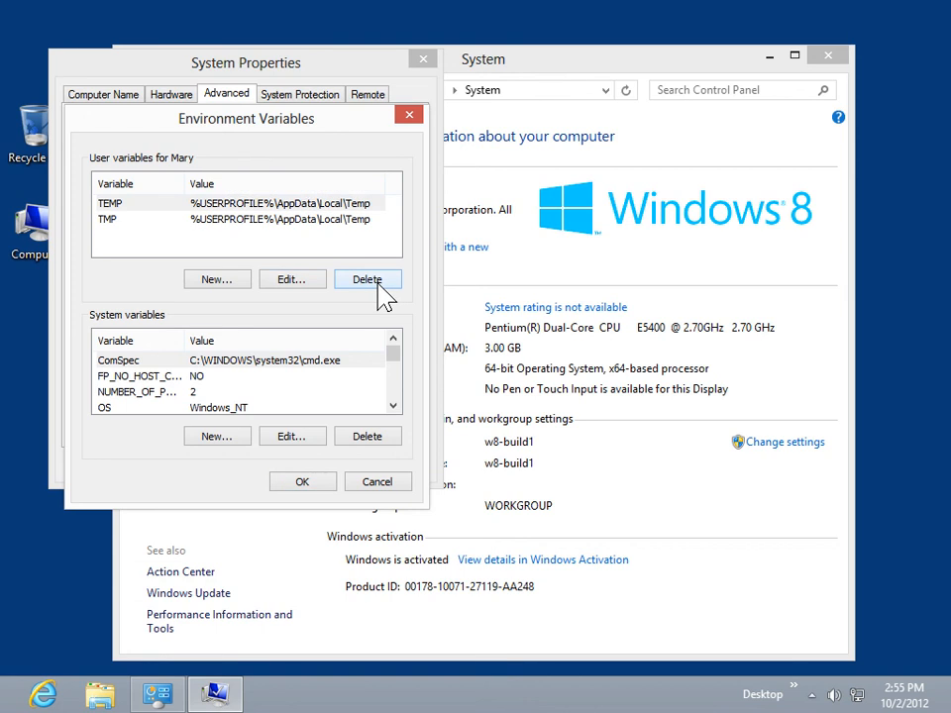